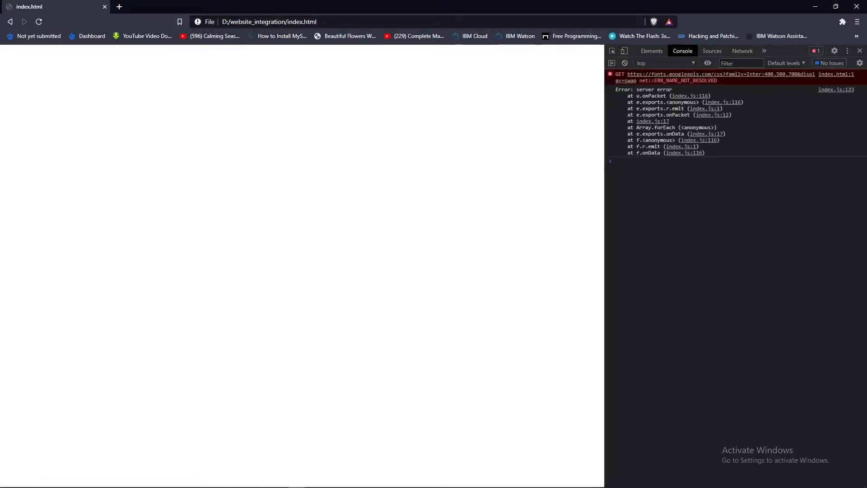
# - Open the page's developer console from its context menu
pyautogui.rightClick(251, 163)
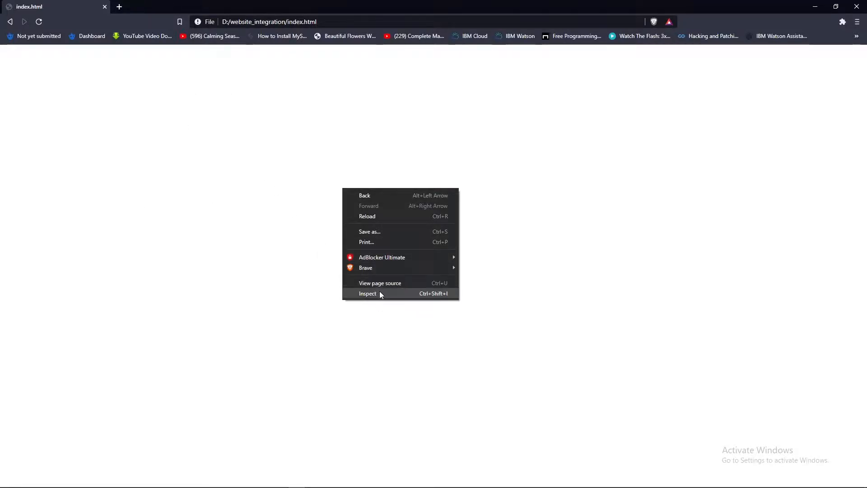
pyautogui.click(367, 293)
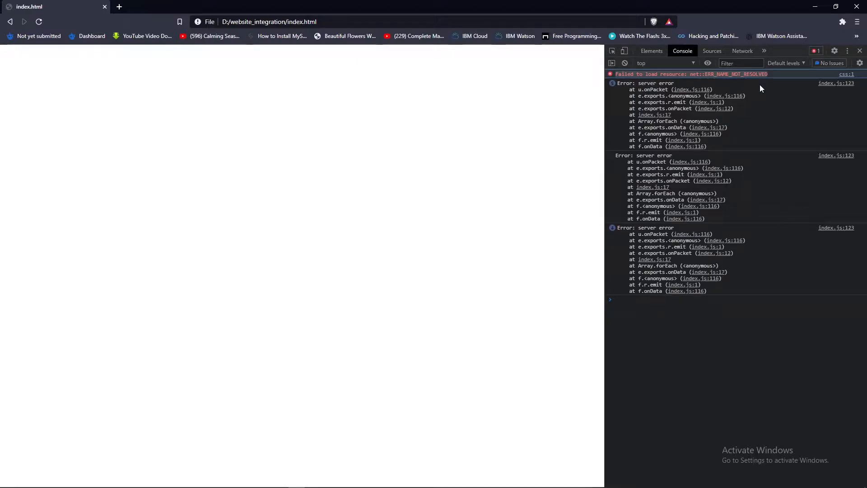
pyautogui.click(681, 299)
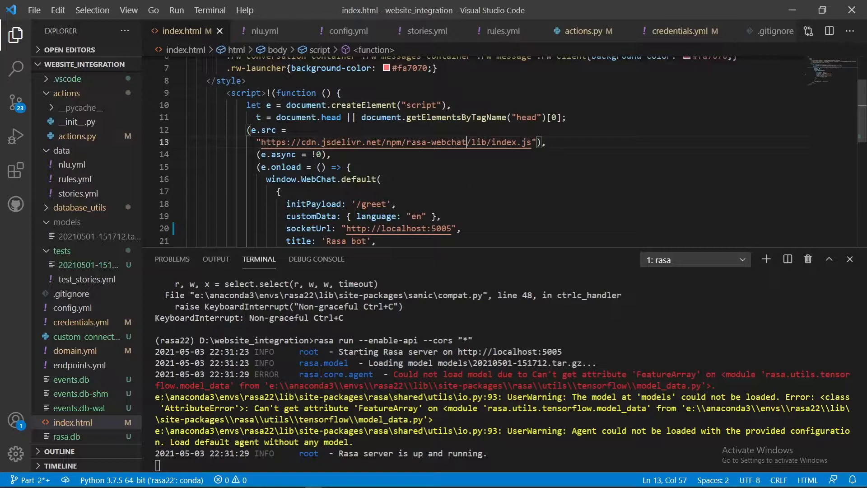
pyautogui.doubleClick(436, 142)
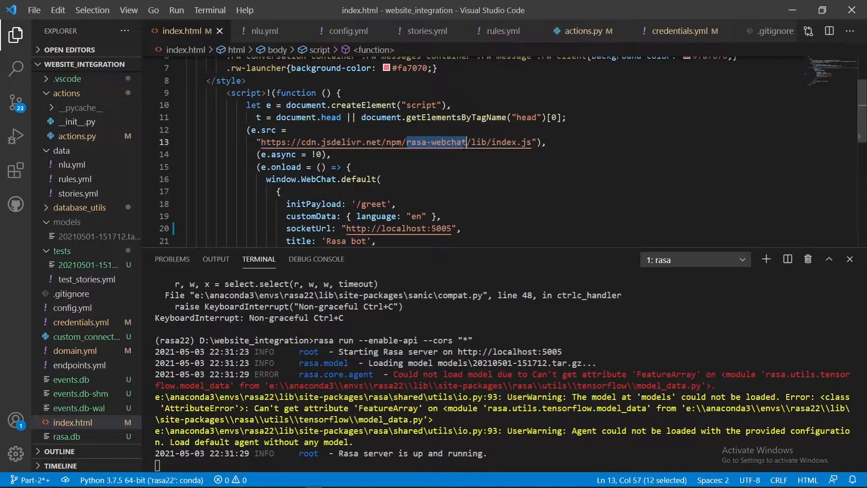
pyautogui.write('@1.0.')
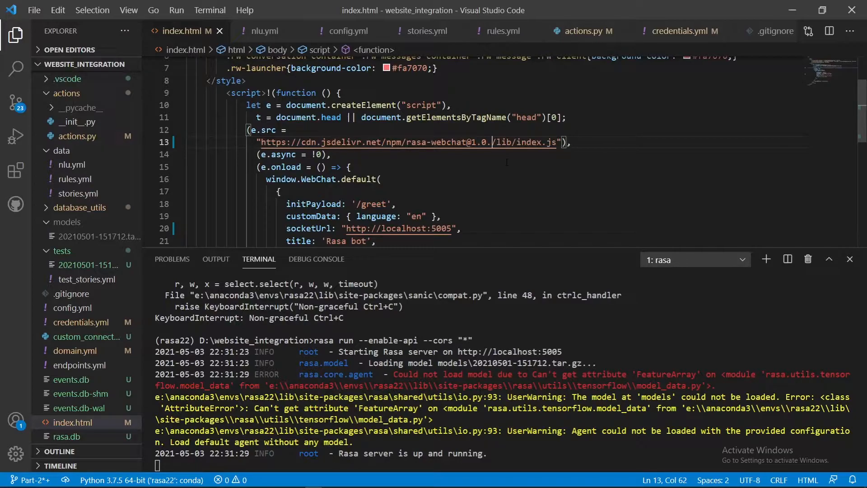
pyautogui.write('0')
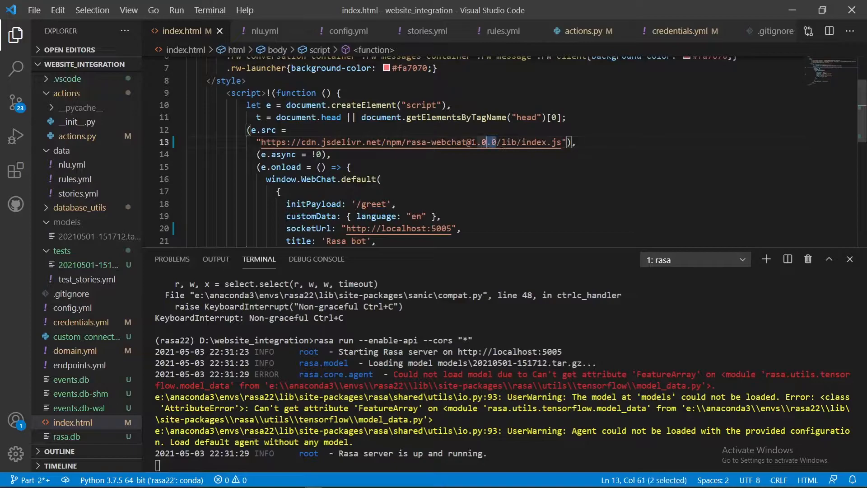
pyautogui.moveTo(500, 142); pyautogui.dragTo(467, 142)
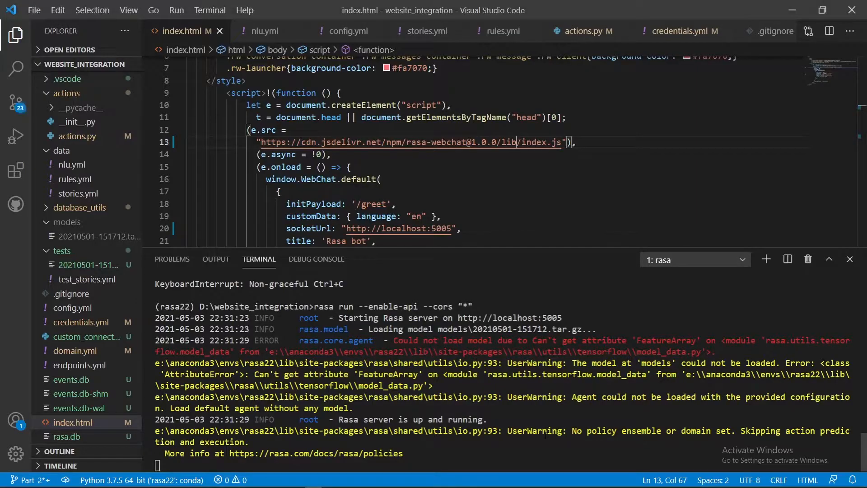
pyautogui.moveTo(546, 440)
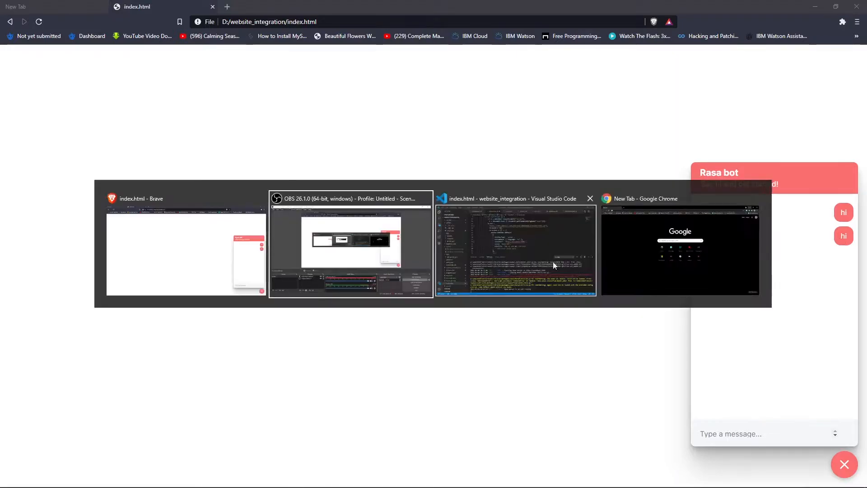
# - Return to the code editor after the unanswered 'hi' test in Brave
pyautogui.click(516, 250)
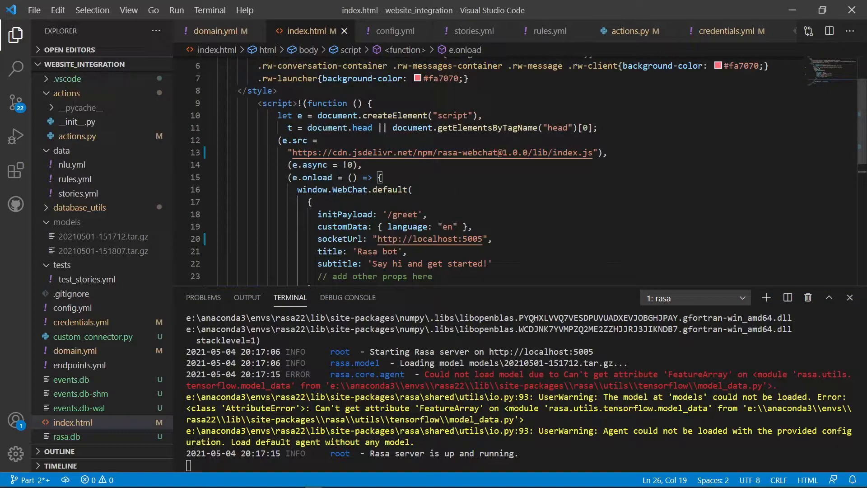
# - Run 'rasa train', then 'rasa run --enable-api --cors "*"' in the terminal
pyautogui.doubleClick(516, 152)
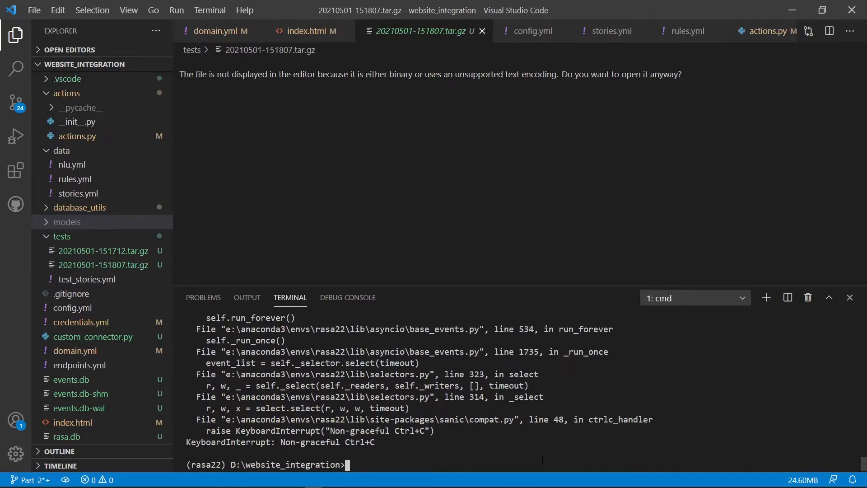
pyautogui.write('rasa train')
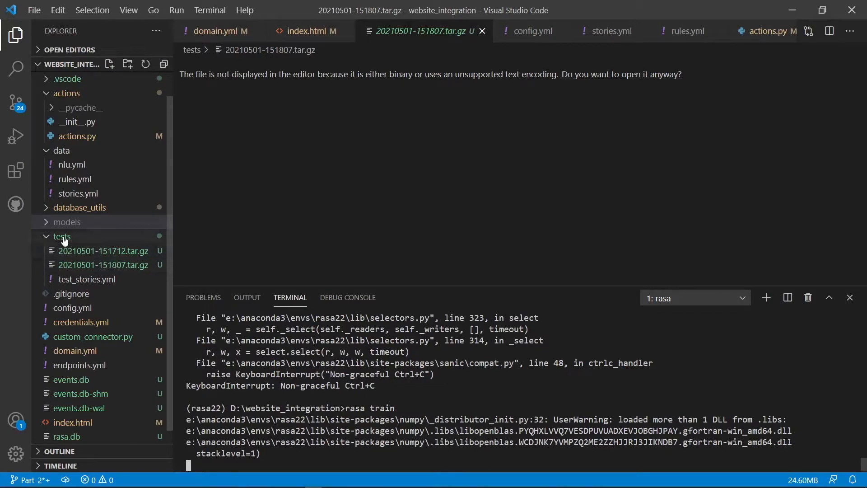
pyautogui.moveTo(95, 245)
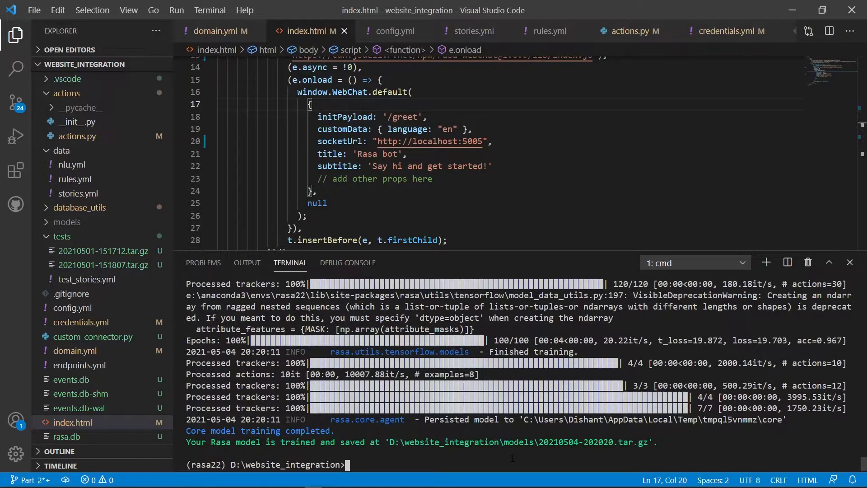
pyautogui.write('rasa run --enable-api --cors "*"')
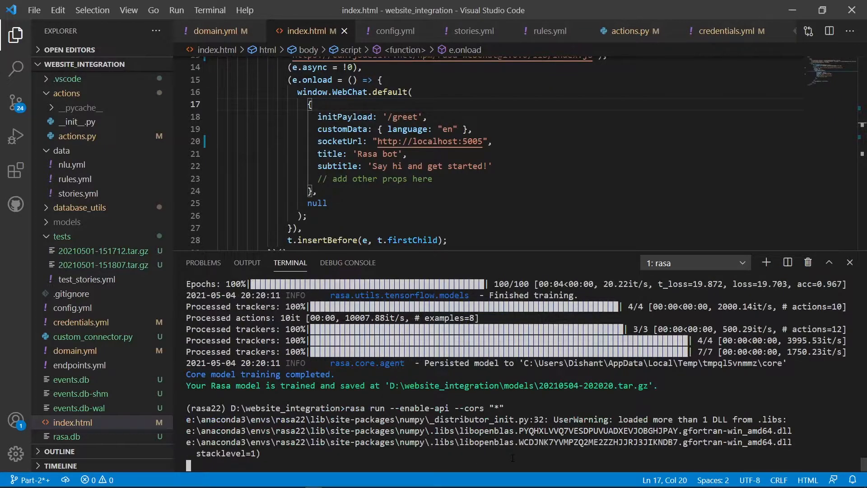
pyautogui.click(68, 221)
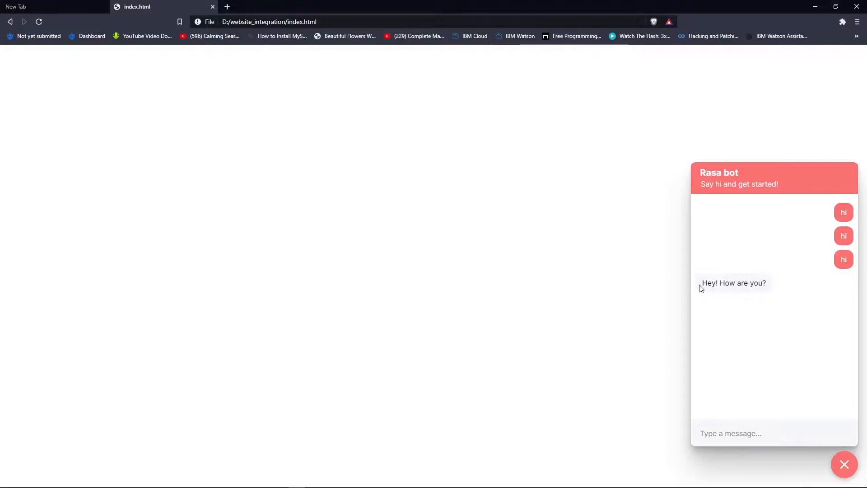
pyautogui.moveTo(781, 321)
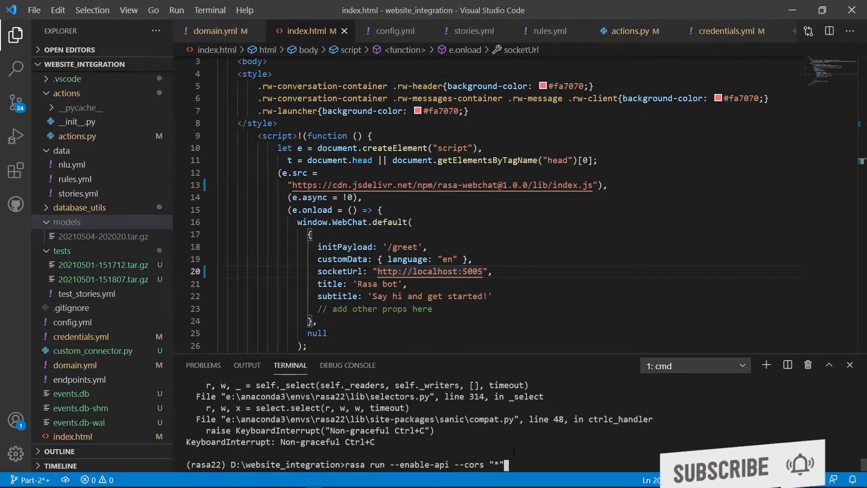
# - Add the -p option to the 'rasa run --enable-api --cors "*"' command
pyautogui.write('-p')
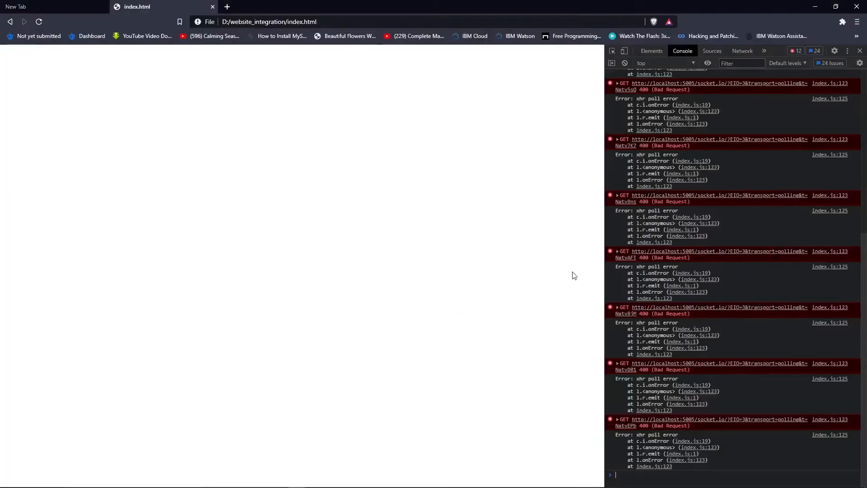
pyautogui.moveTo(686, 166)
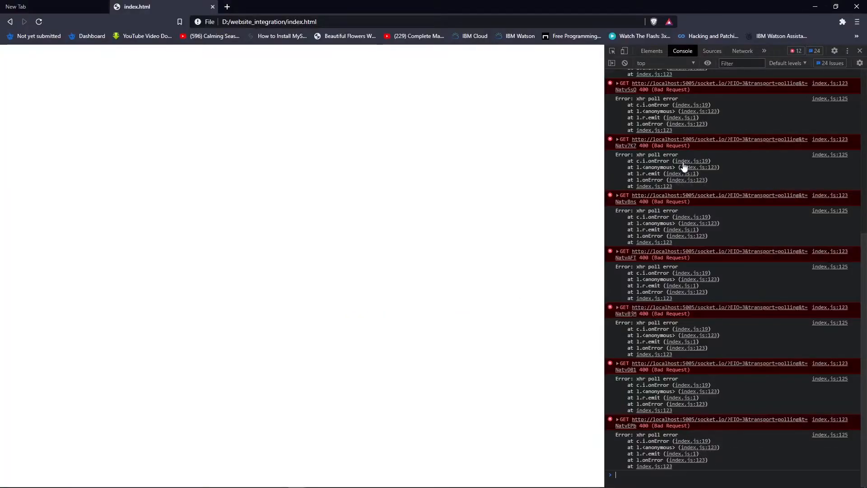
# - Review the socket.io 400 Bad Request polling errors in Brave's console
pyautogui.click(611, 63)
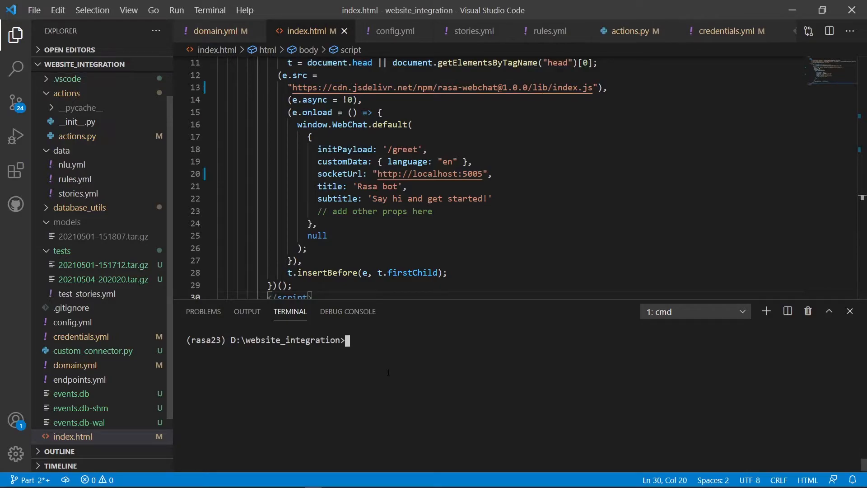
# - Install python-engineio==3.13.2 with pip in the rasa23 environment
pyautogui.write('pip int')
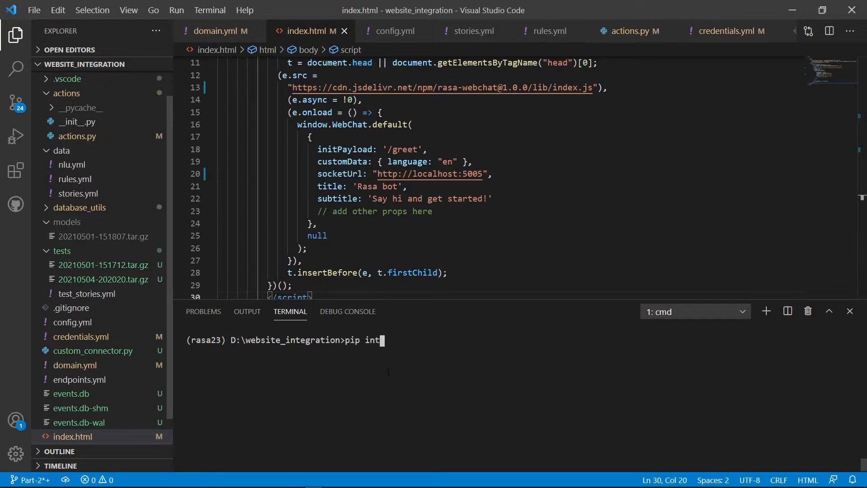
pyautogui.write('all')
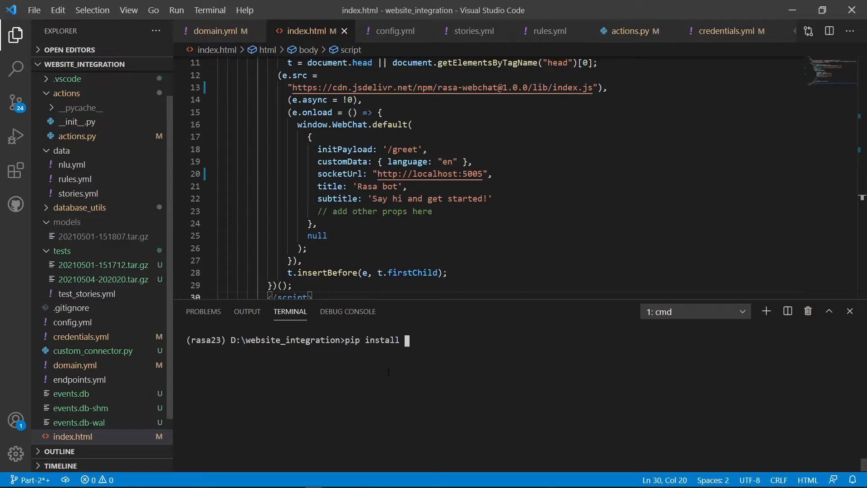
pyautogui.write('pyt')
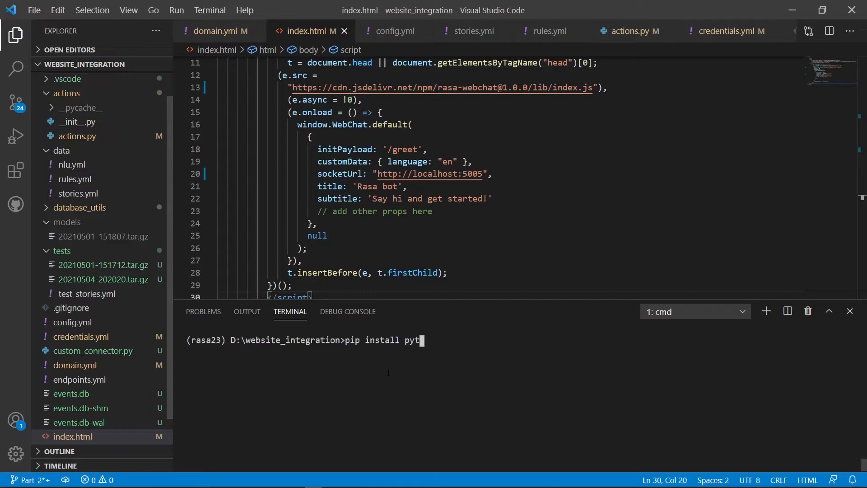
pyautogui.write('hon')
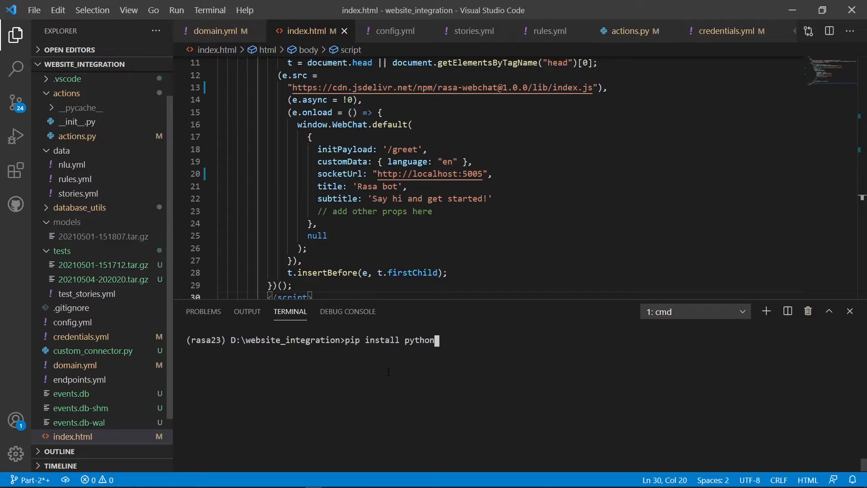
pyautogui.write('-engi')
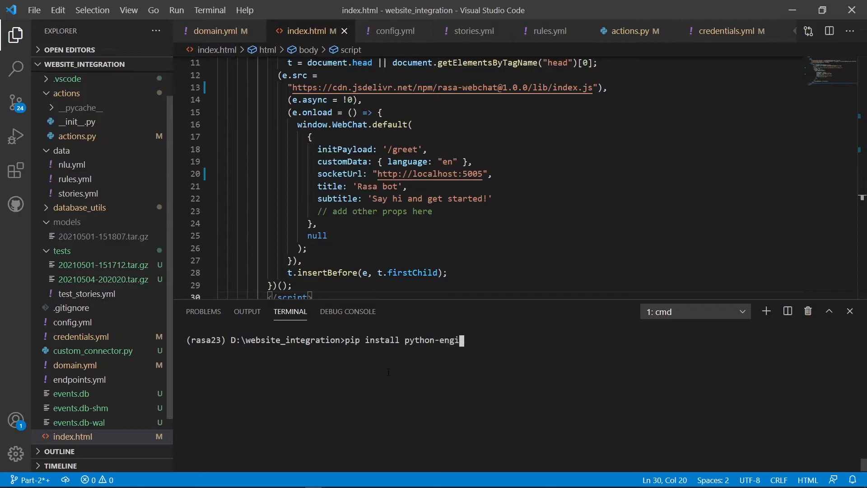
pyautogui.write('noe')
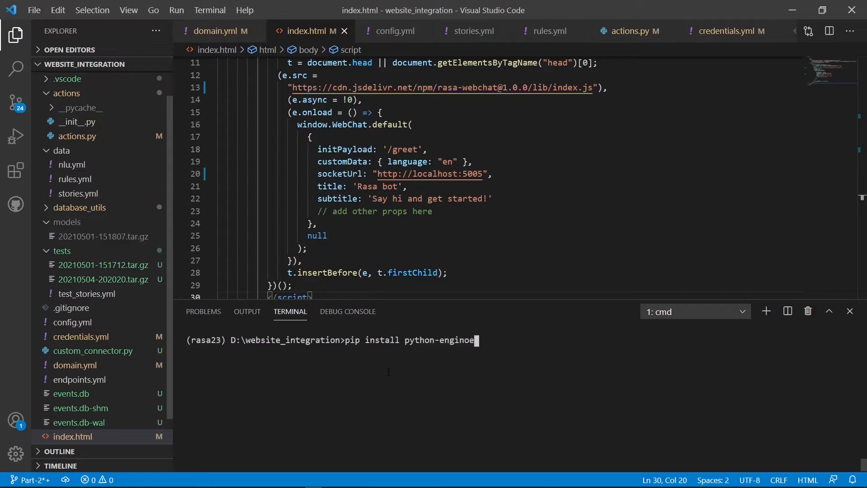
pyautogui.press('Backspace')
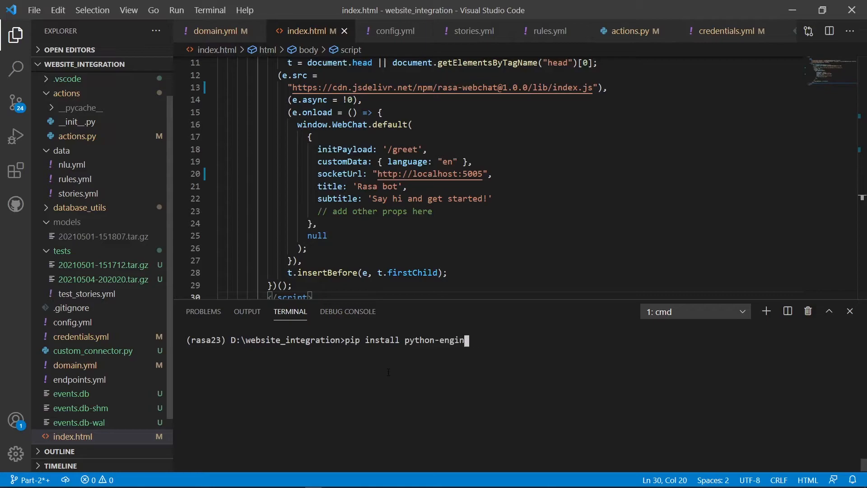
pyautogui.write('io==')
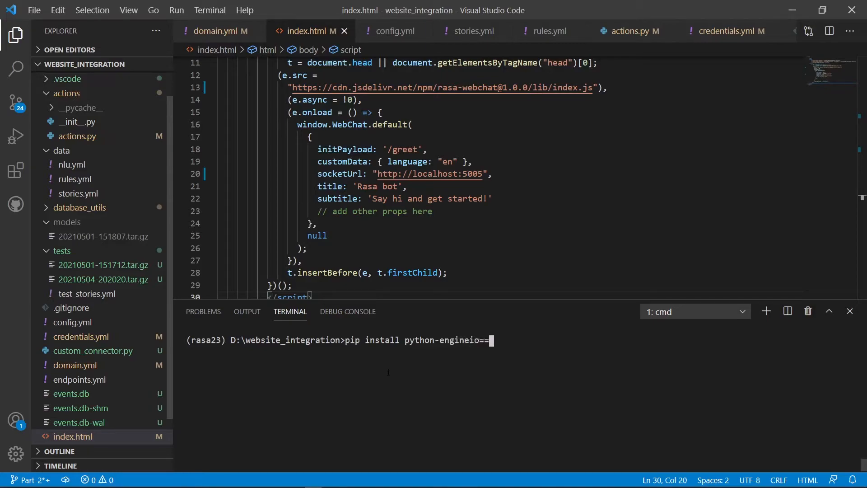
pyautogui.write('3.1.')
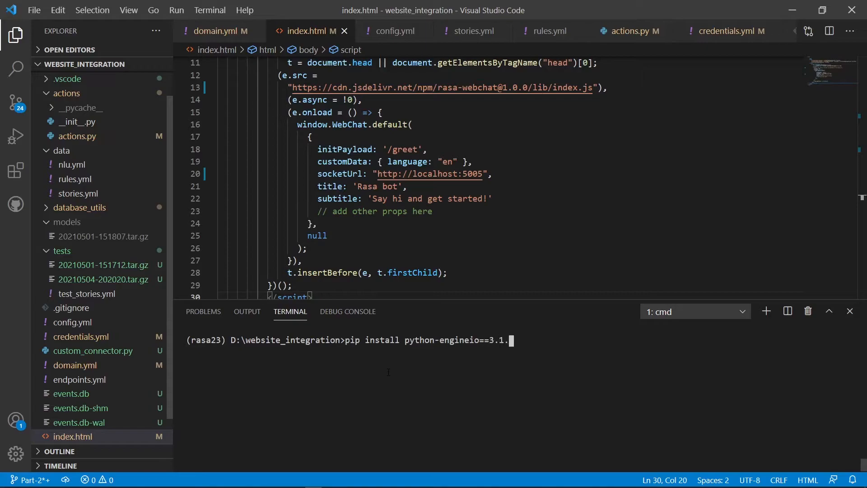
pyautogui.write('13.2')
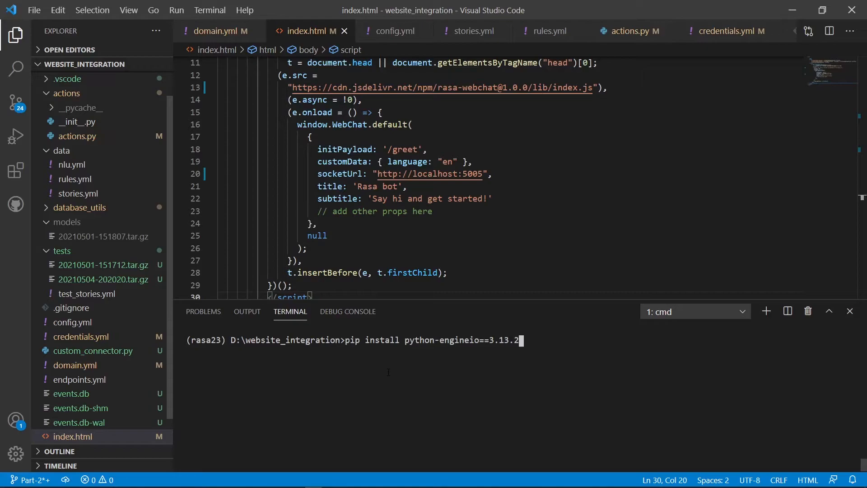
pyautogui.press('Enter')
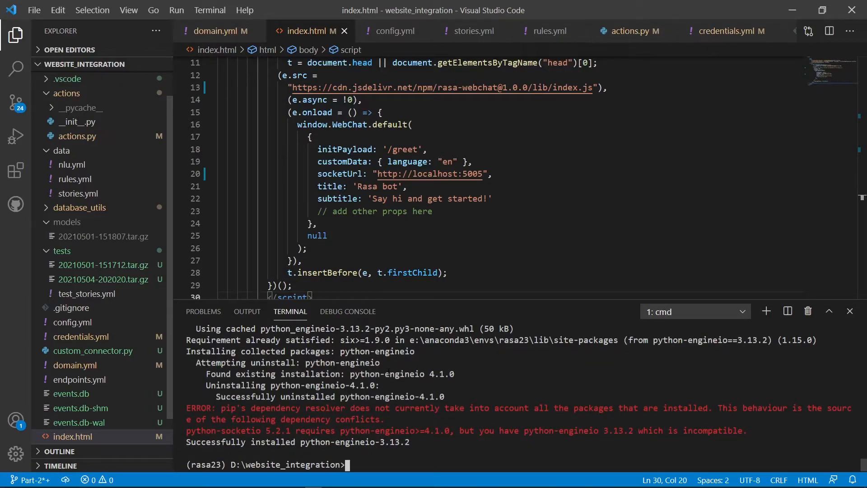
pyautogui.write('pip install sock')
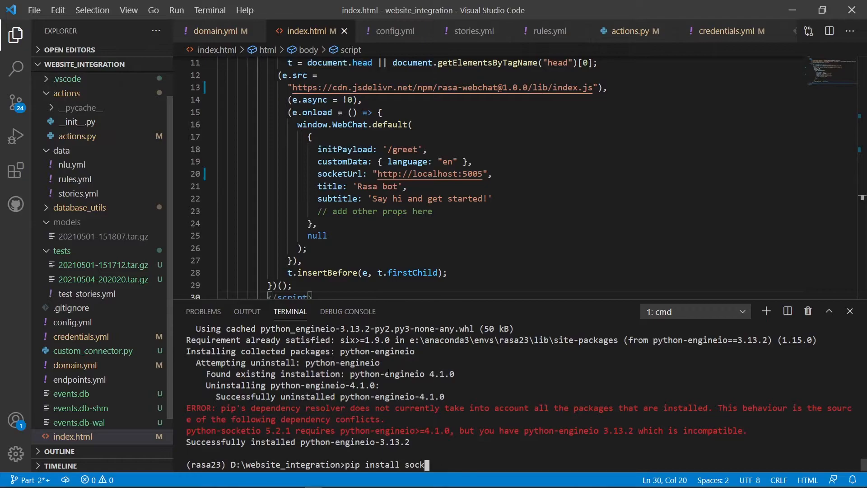
# - Install python-socketio==4.6.1 with pip, replacing version 5.2.1
pyautogui.write('python-')
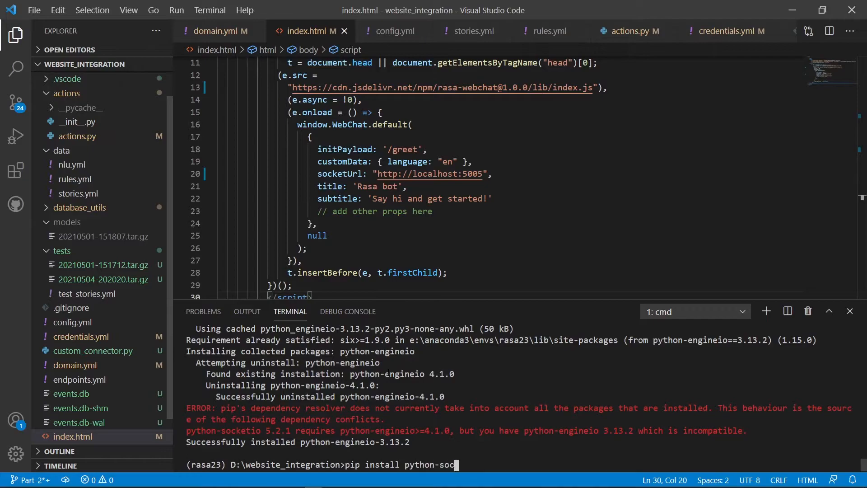
pyautogui.write('ket')
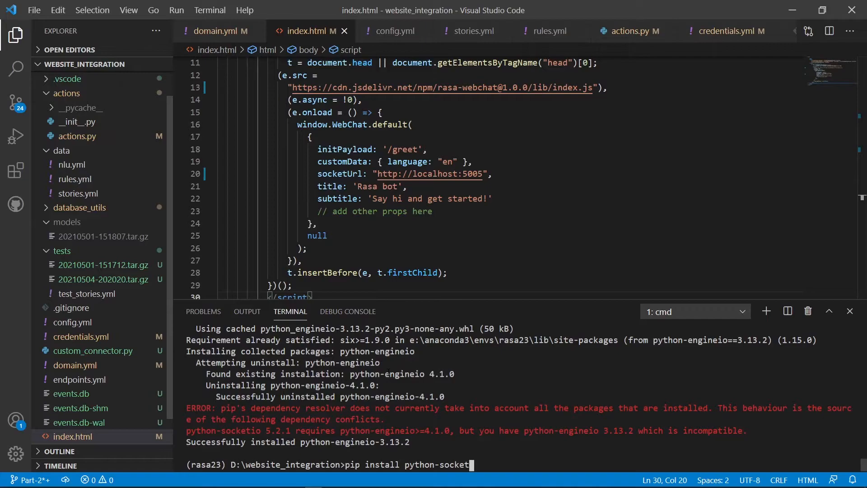
pyautogui.write('io==')
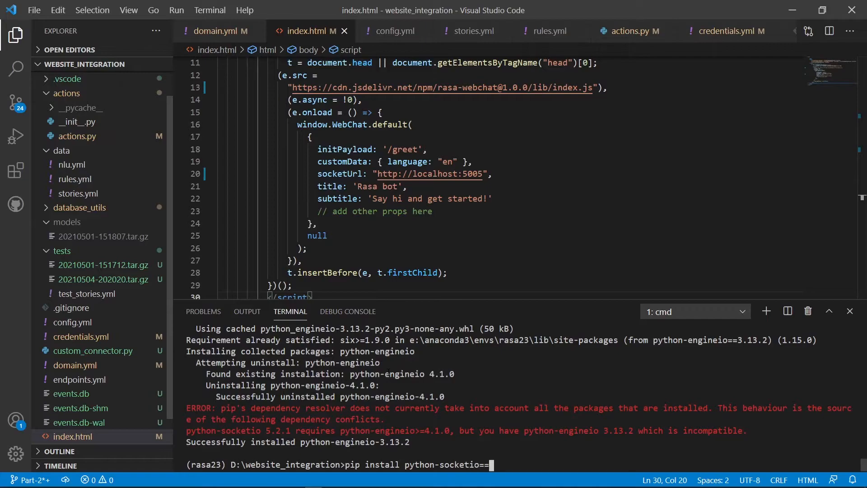
pyautogui.write('4.6.')
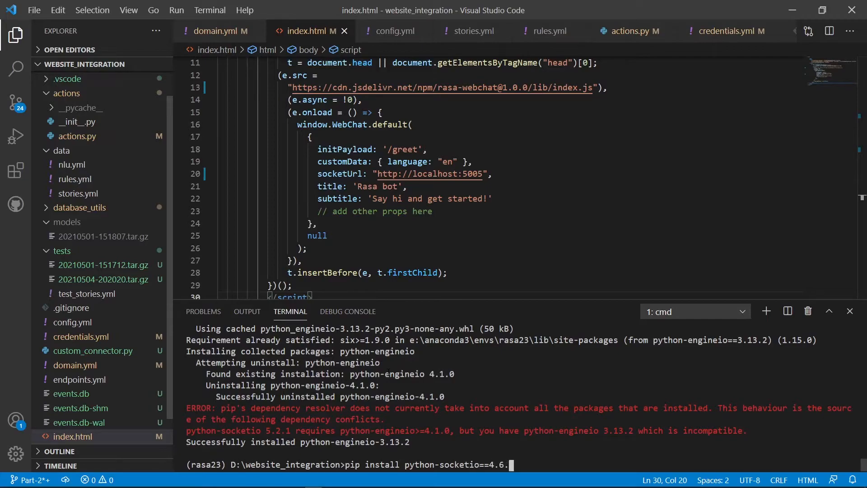
pyautogui.press('Enter')
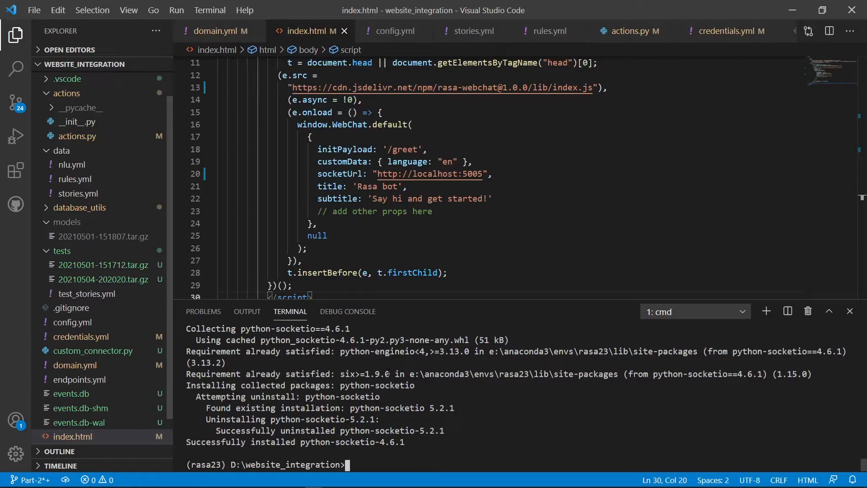
pyautogui.write('pip install python-socketio==4.6.1')
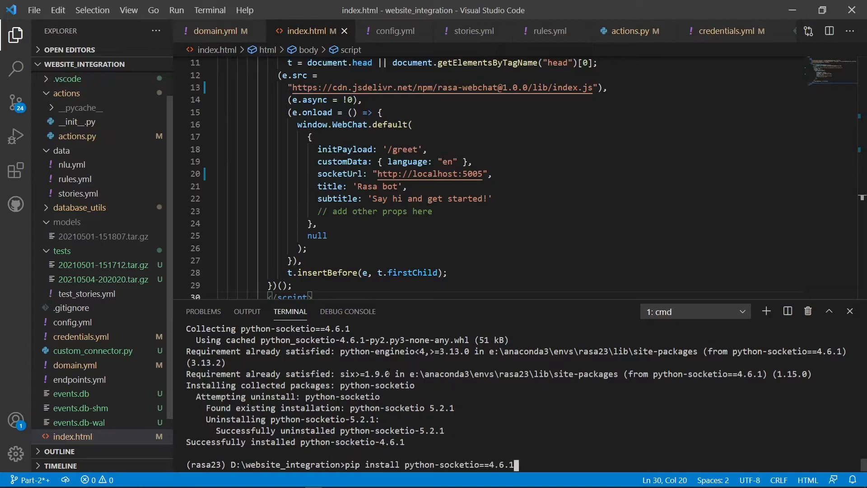
# - Run 'rasa run --enable-api --cors "*"' to start the server
pyautogui.write('rasa run --enable-api --cors "*"')
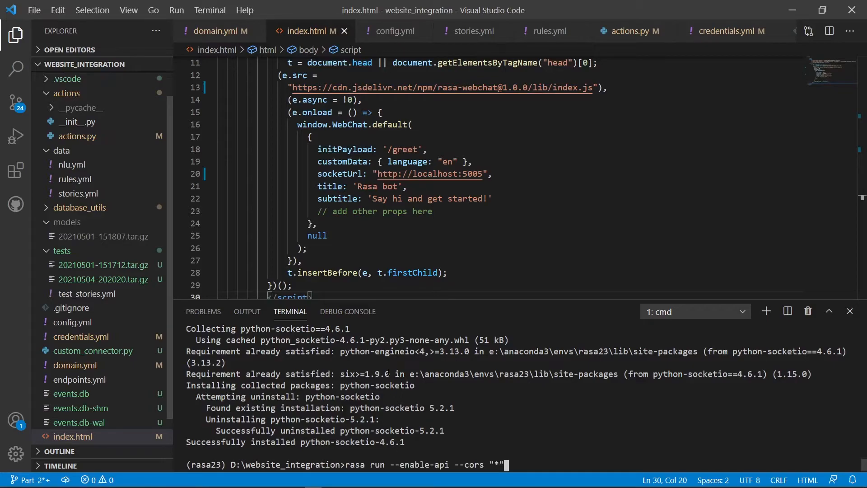
pyautogui.press('Enter')
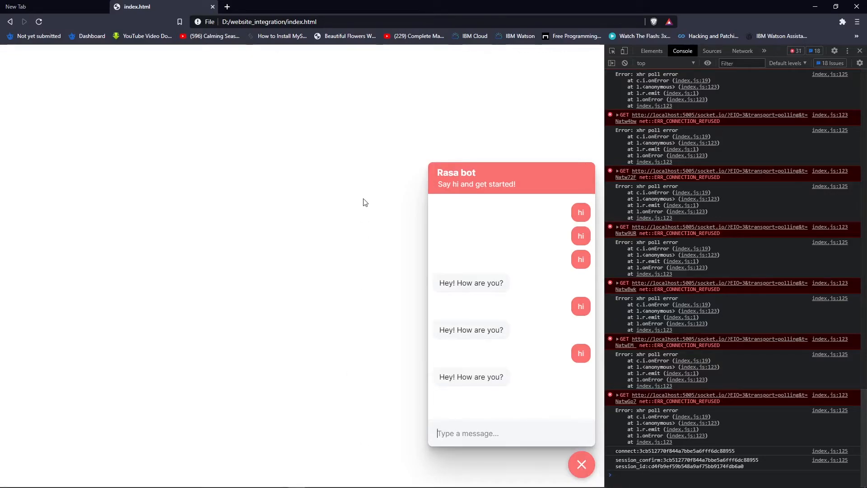
pyautogui.moveTo(553, 404)
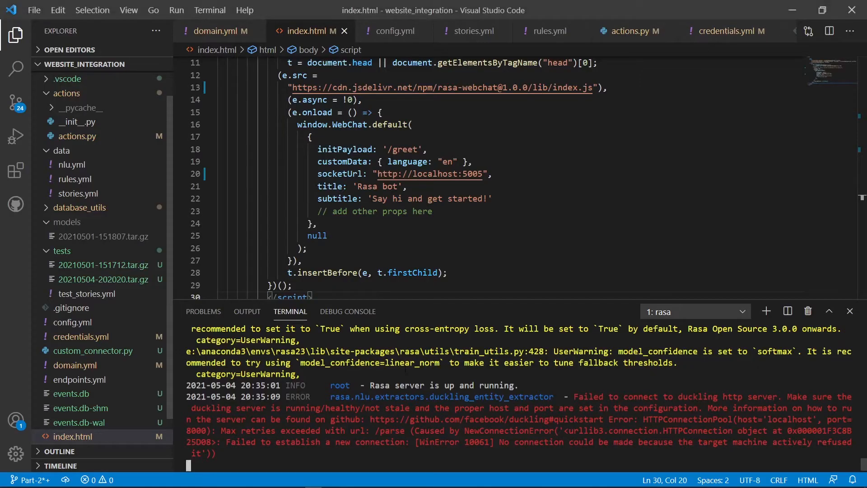
pyautogui.moveTo(170, 216)
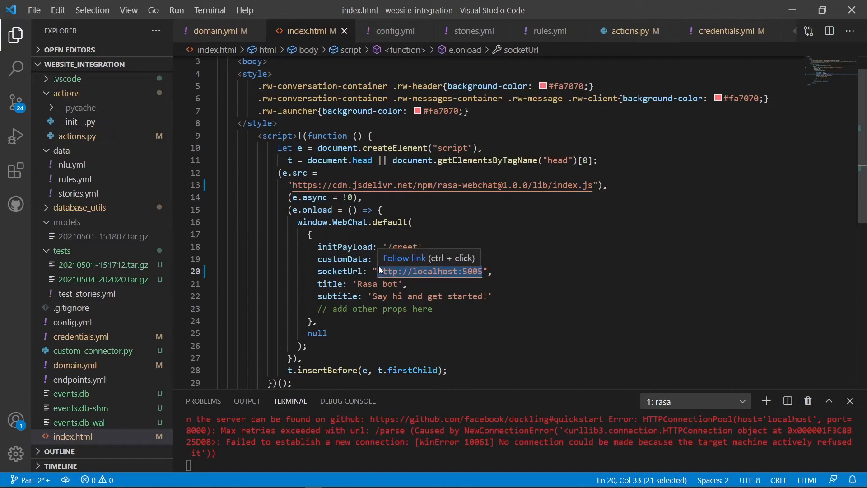
pyautogui.click(726, 31)
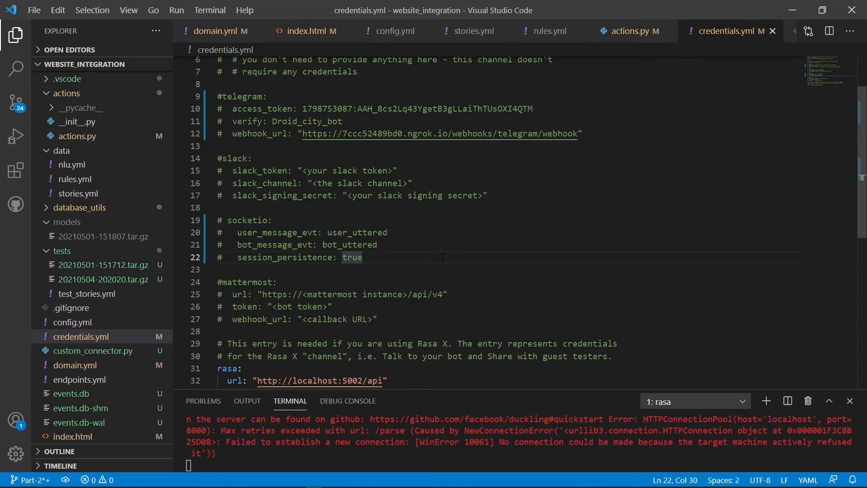
# - Uncomment the socketio block in credentials.yml and return to index.html
pyautogui.doubleClick(349, 245)
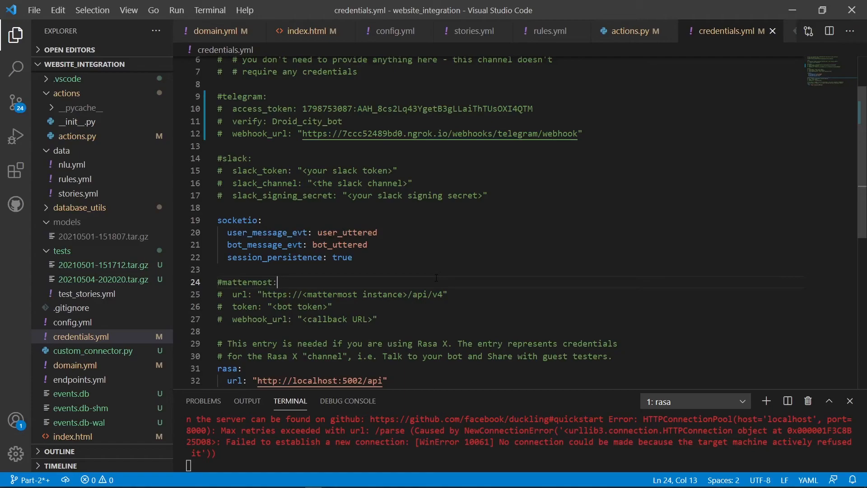
pyautogui.click(310, 31)
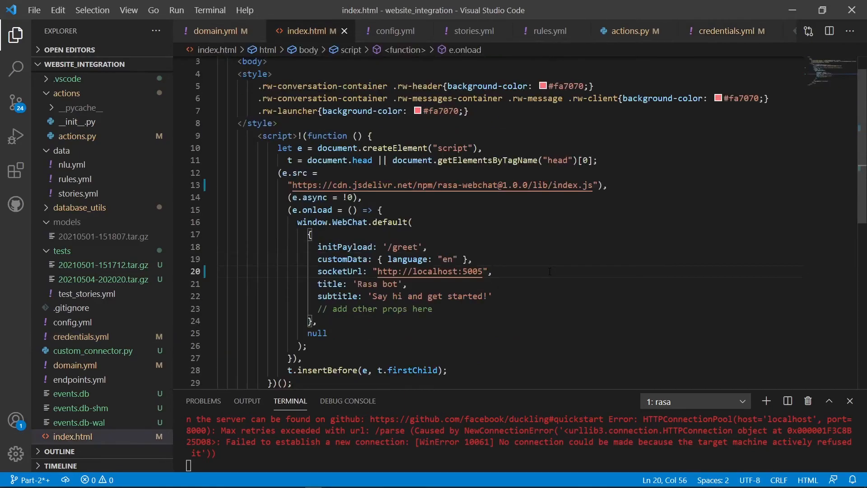